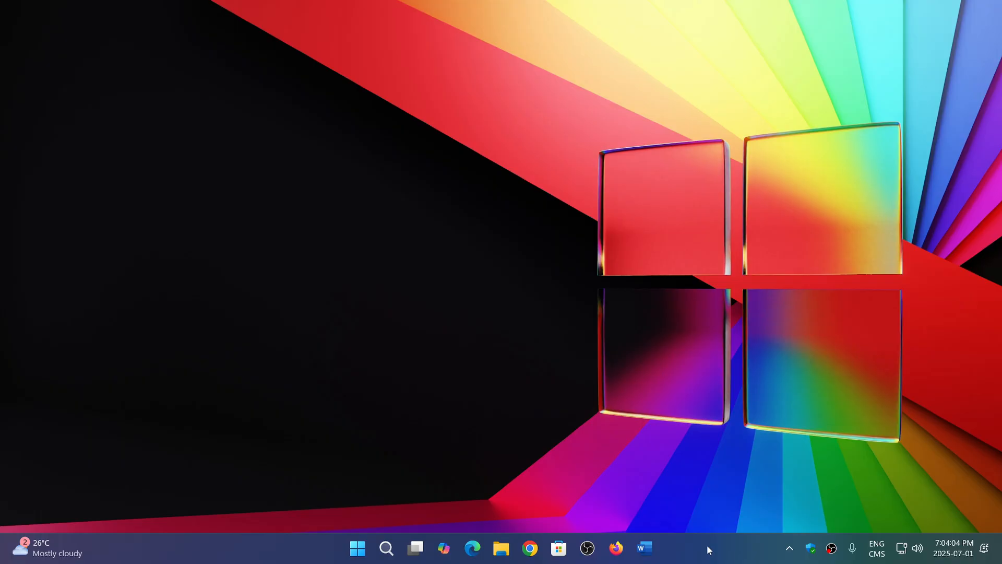
mouse_move(511, 508)
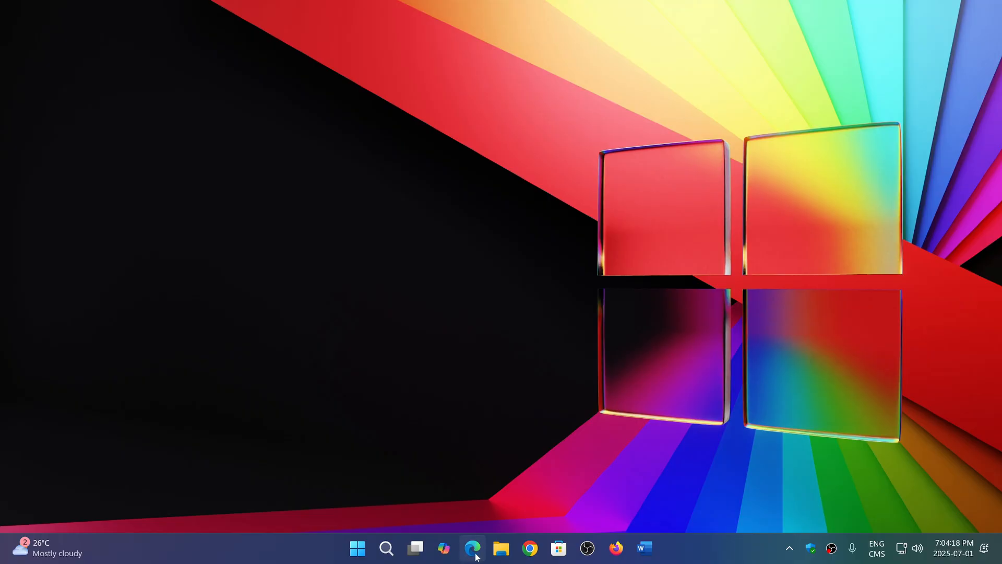
Step: Launch Microsoft Edge from the taskbar and wait for the New tab page
click(472, 548)
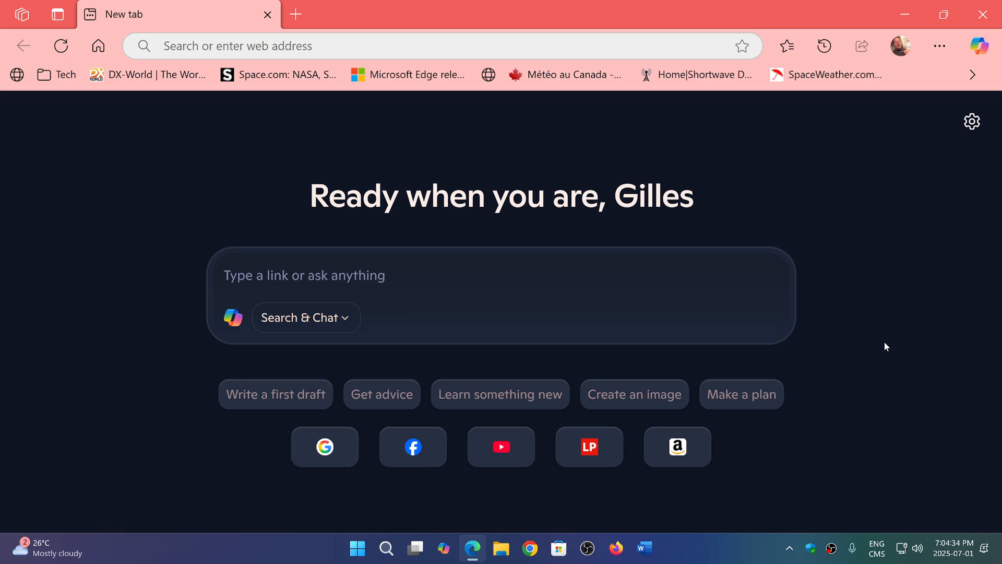
click(304, 275)
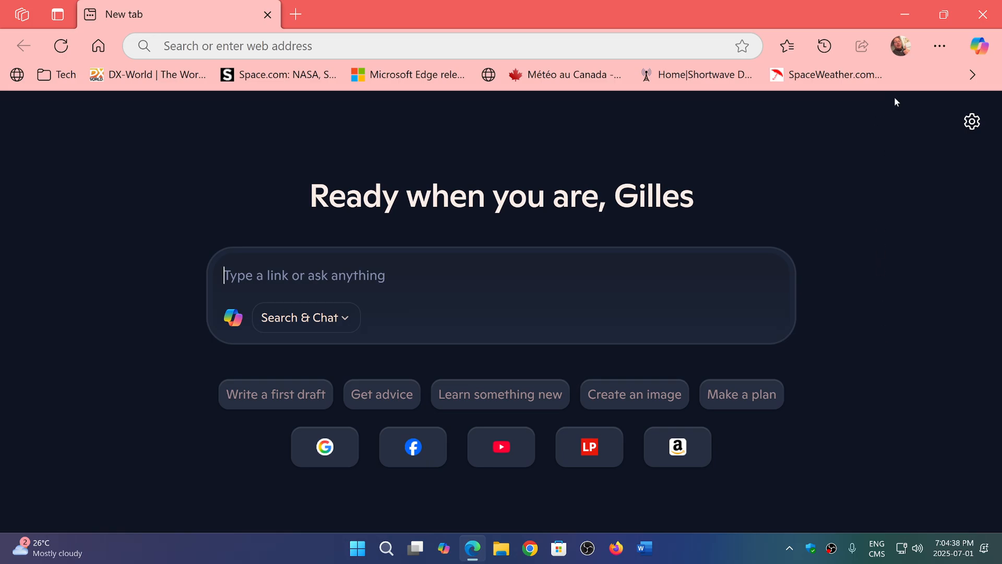
mouse_move(881, 134)
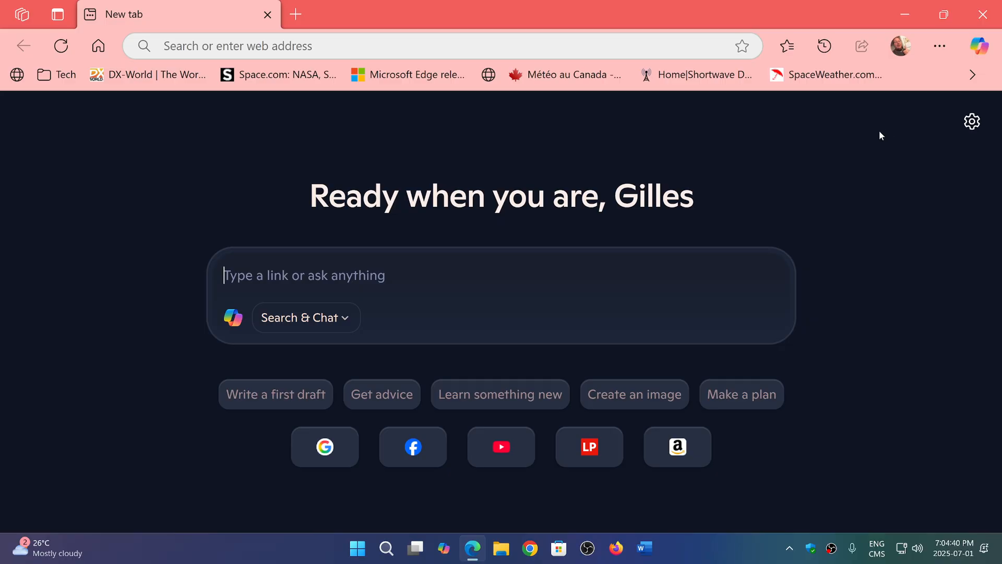
Step: Go to About Microsoft Edge through the Settings and more menu's Help and feedback
click(939, 46)
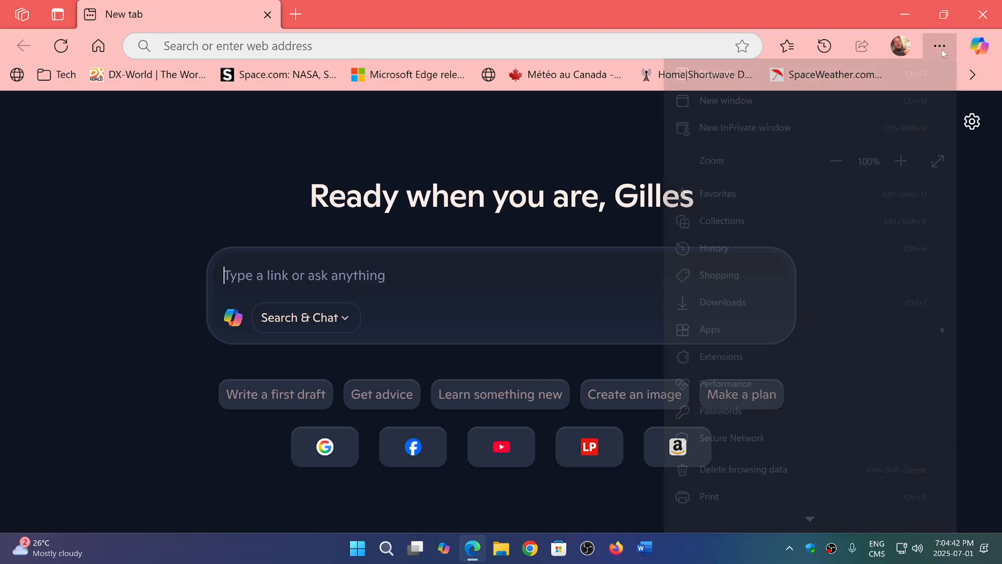
scroll(down, 3)
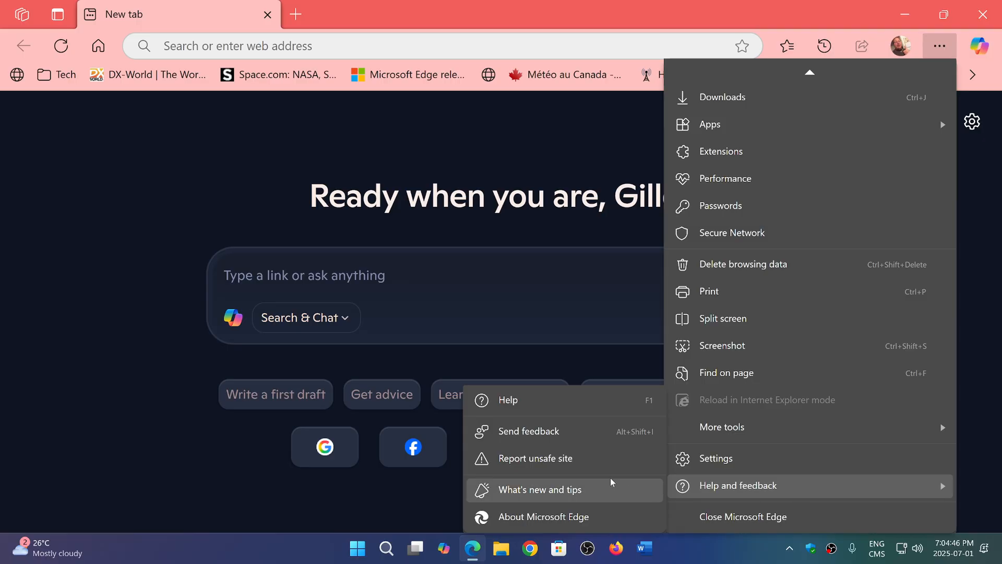
click(547, 516)
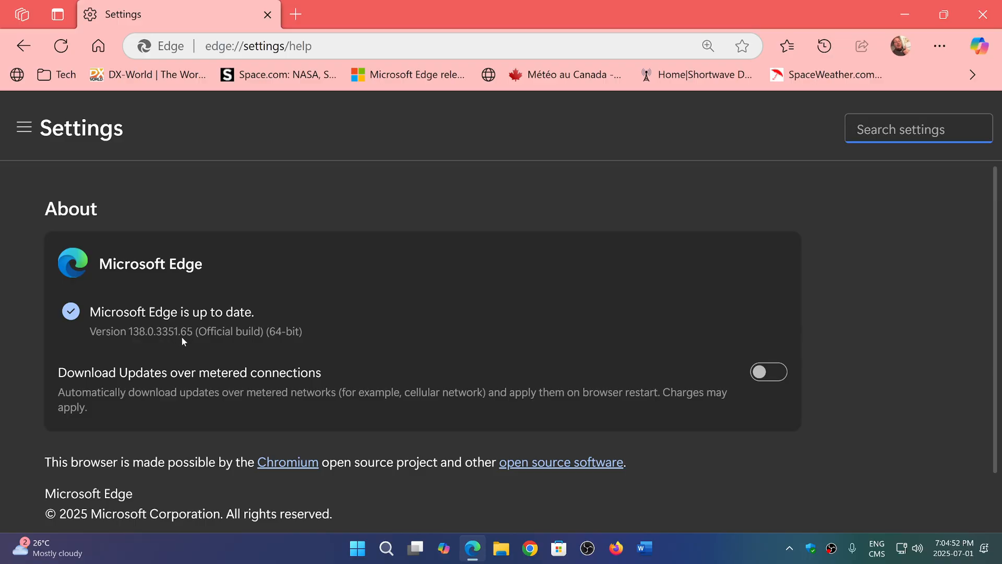
mouse_move(691, 262)
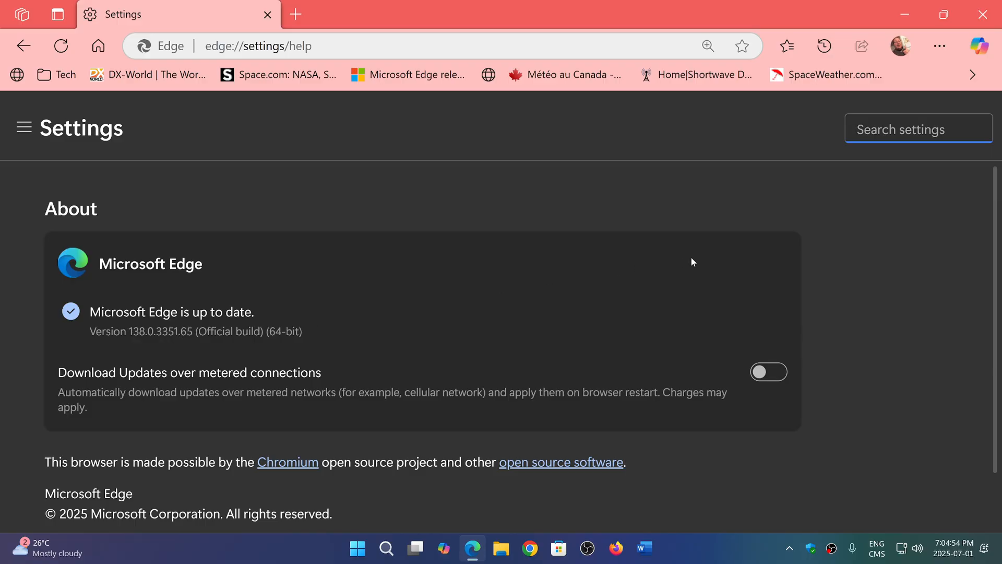
mouse_move(908, 241)
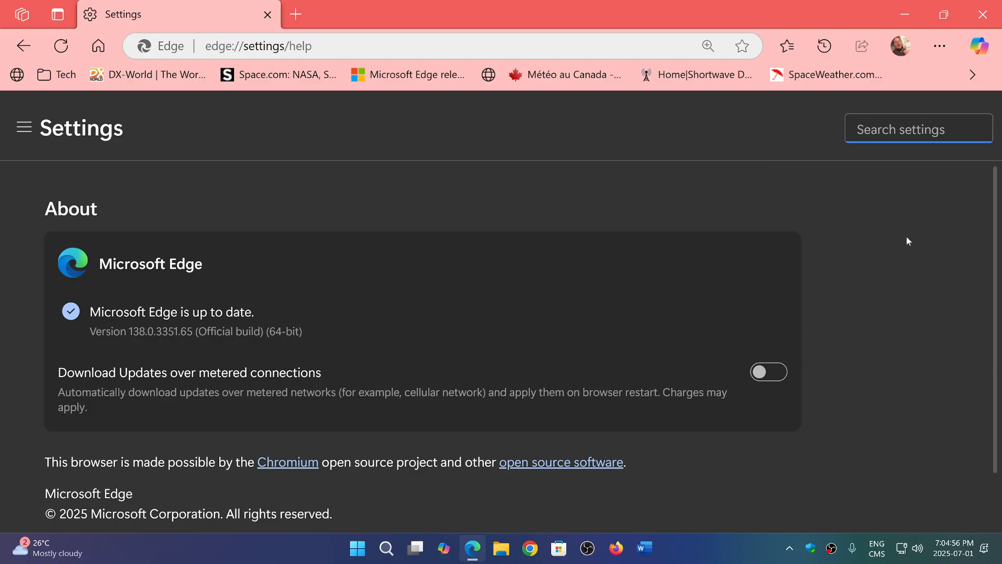
Step: Verify the About page reports Edge is up to date at version 138.0.3351.65
click(917, 128)
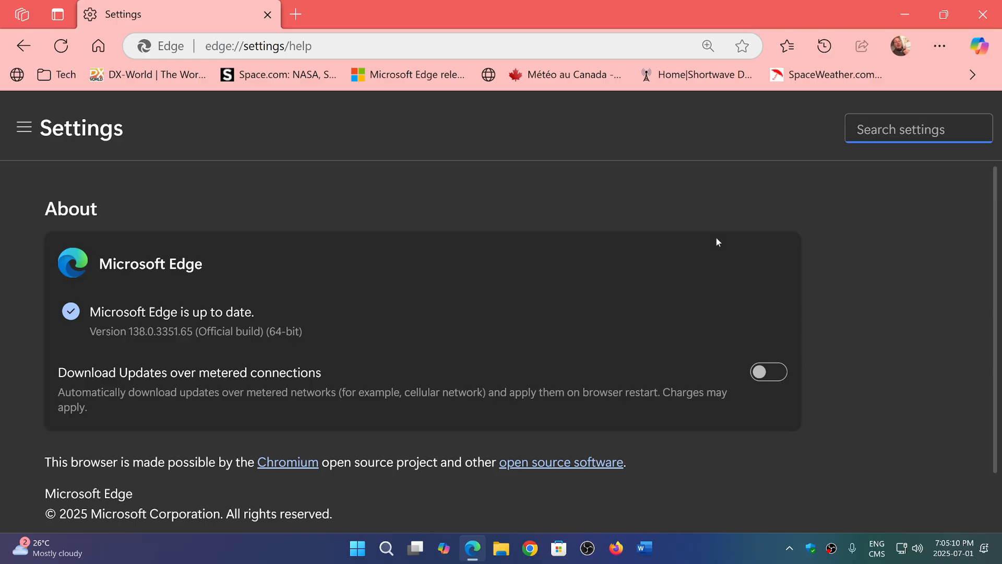
click(919, 128)
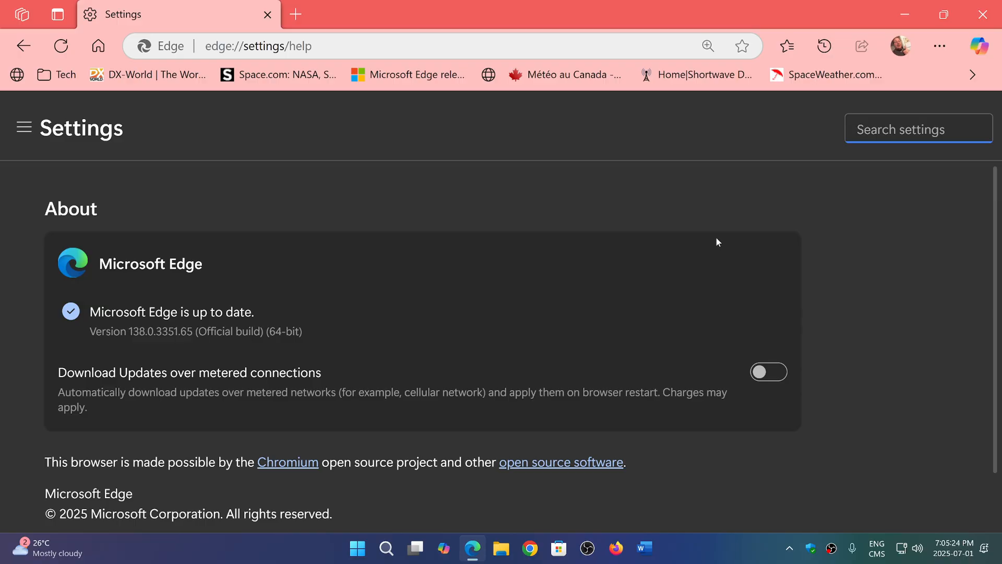
mouse_move(858, 234)
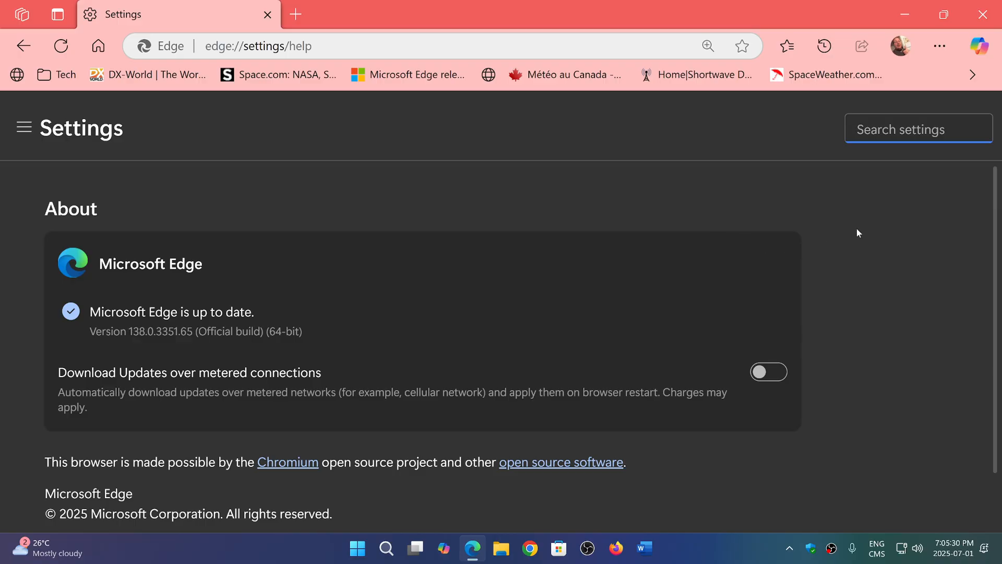
mouse_move(545, 186)
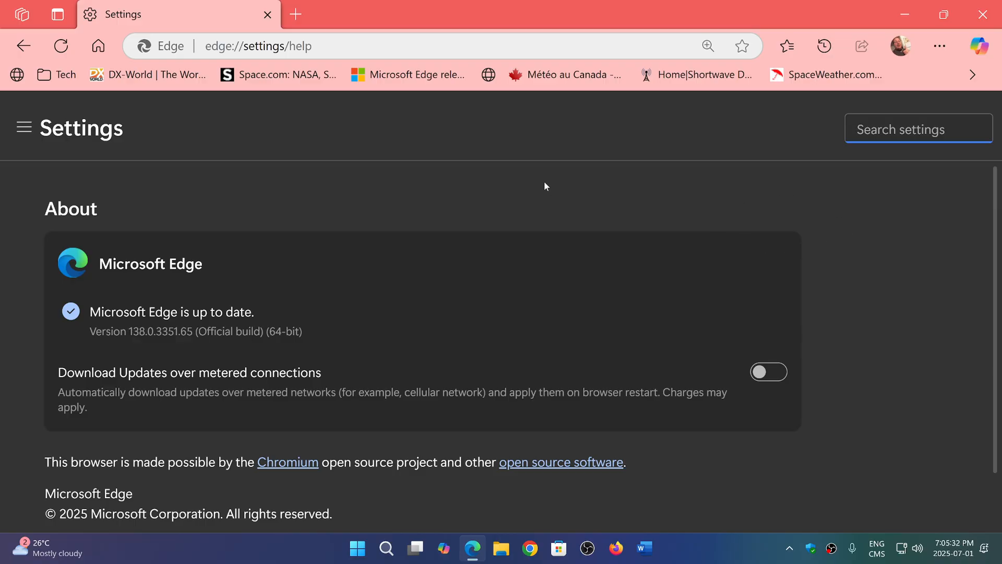
click(918, 128)
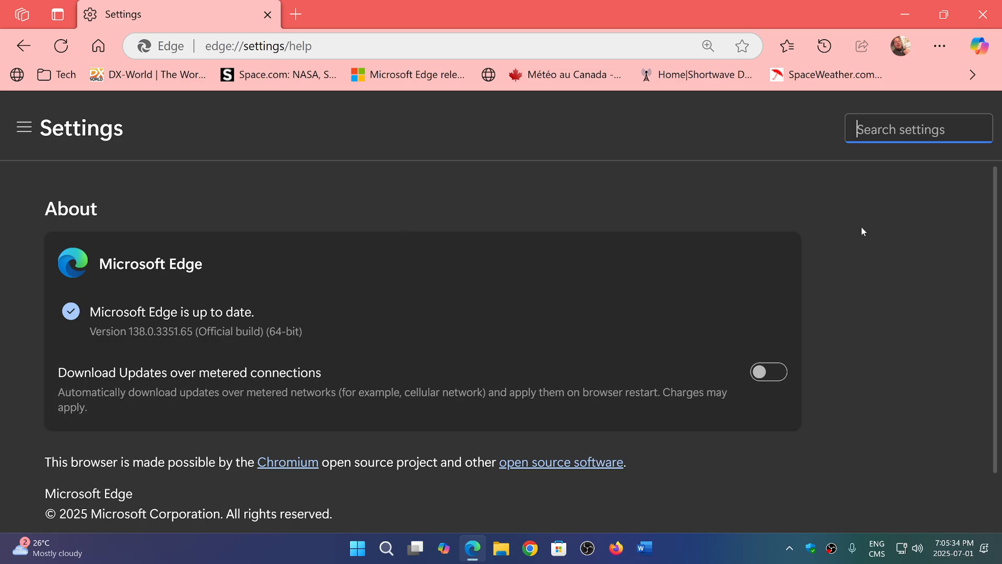
mouse_move(876, 315)
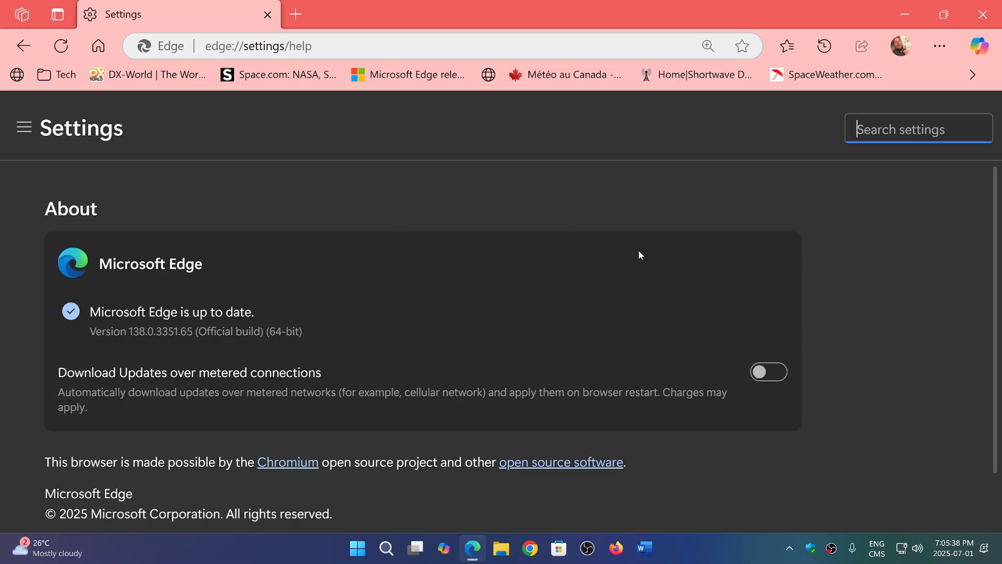
mouse_move(854, 280)
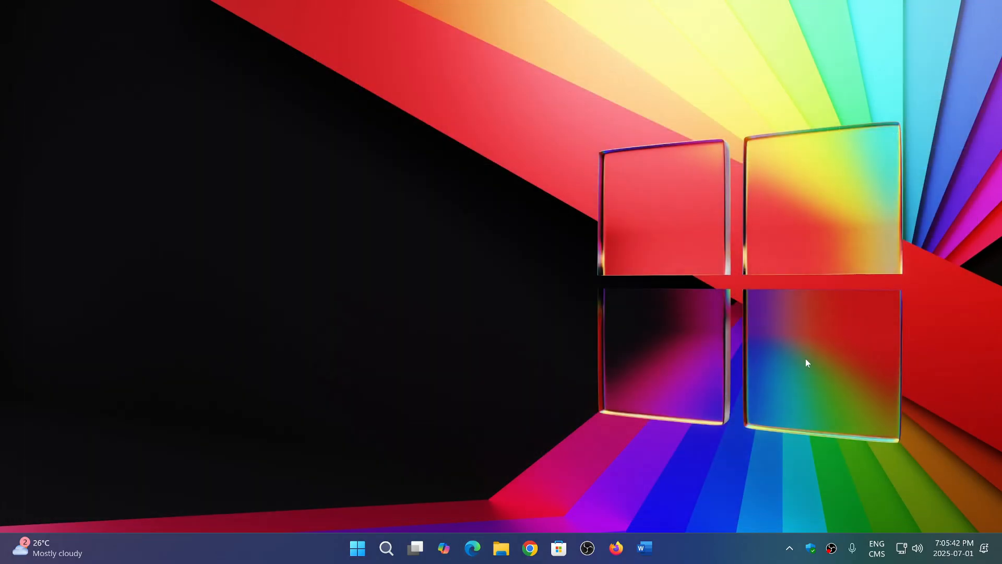
mouse_move(712, 557)
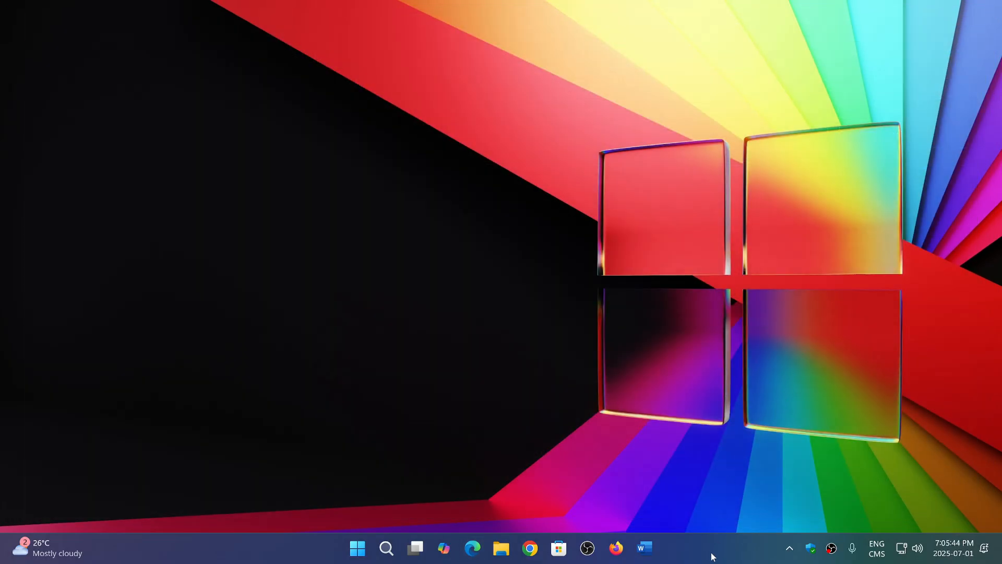